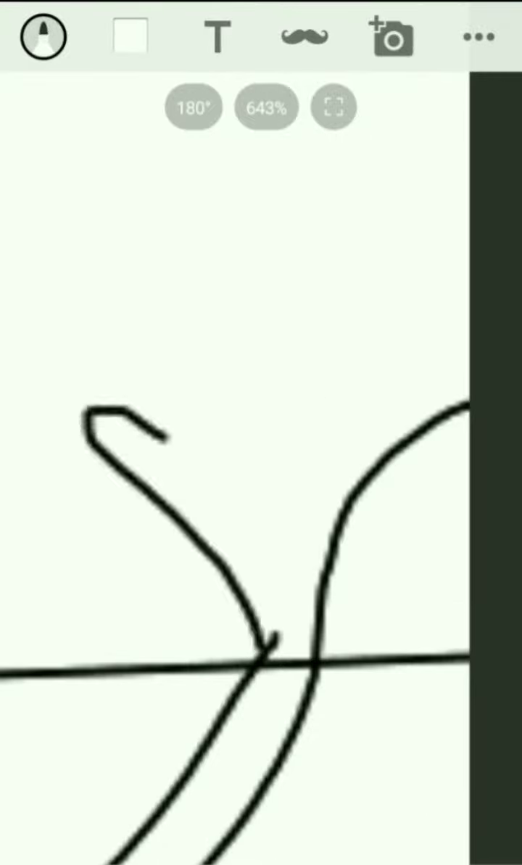
# - Erase the horizontal stroke segment crossing between the two curved lines with the eraser
pyautogui.click(47, 35)
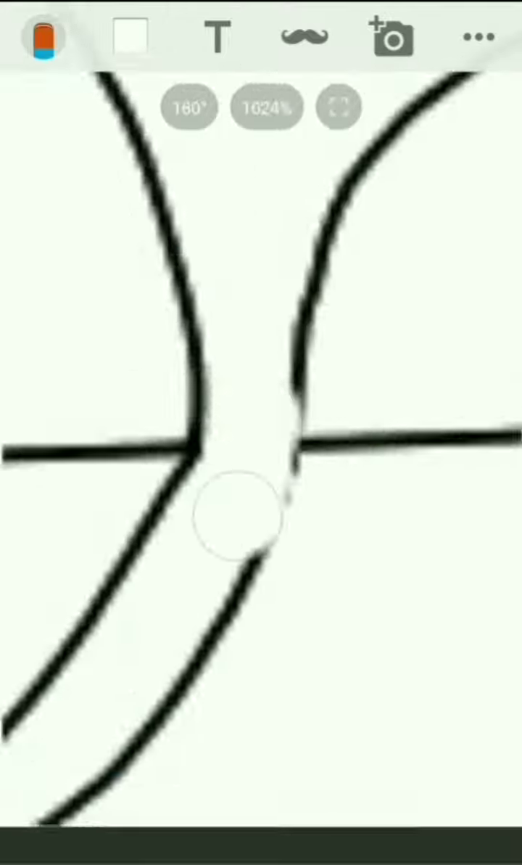
pyautogui.click(44, 36)
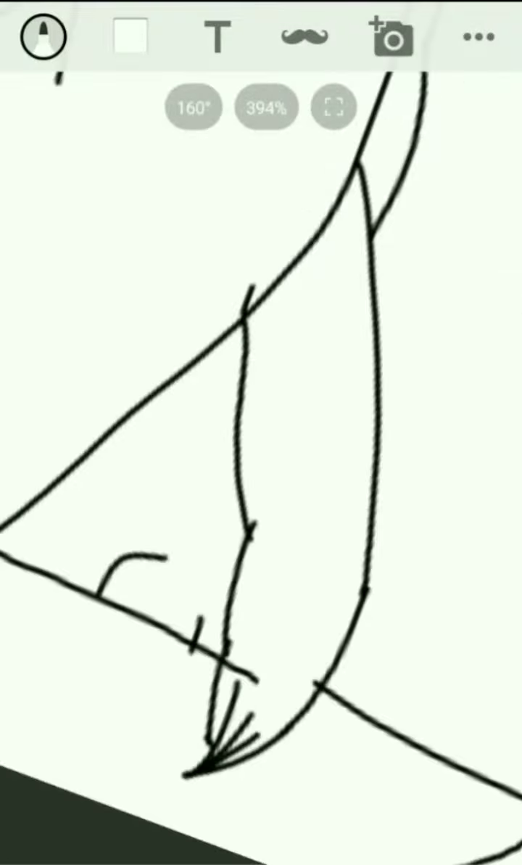
# - Colour the sky light blue, the branch brown and the hanging creatures dark grey
pyautogui.click(45, 35)
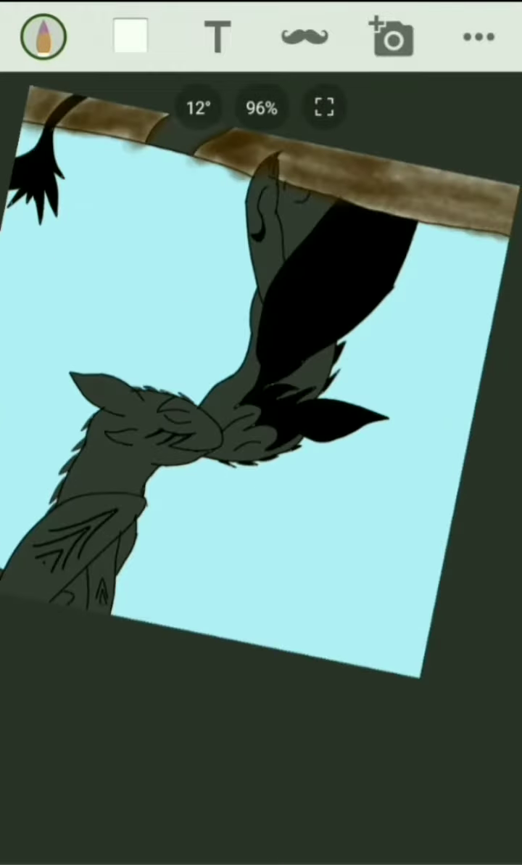
# - Paint fur strokes and shading onto the dark creatures and the branch
pyautogui.click(45, 35)
pyautogui.write('Nachteule')
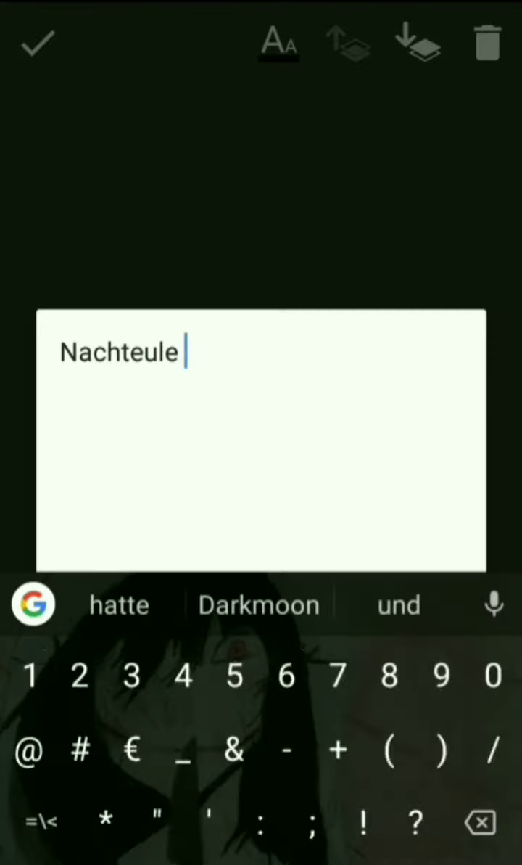
# - Confirm the 'Nachteule' signature in script font at the bottom right
pyautogui.click(36, 41)
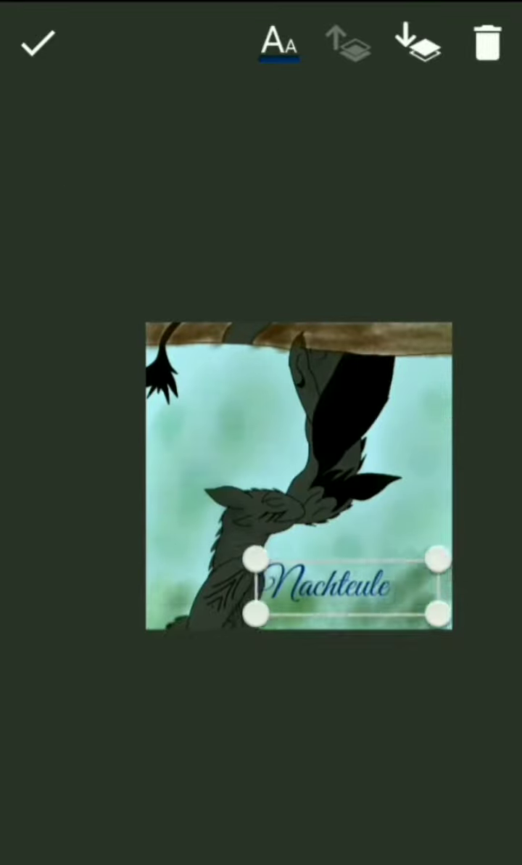